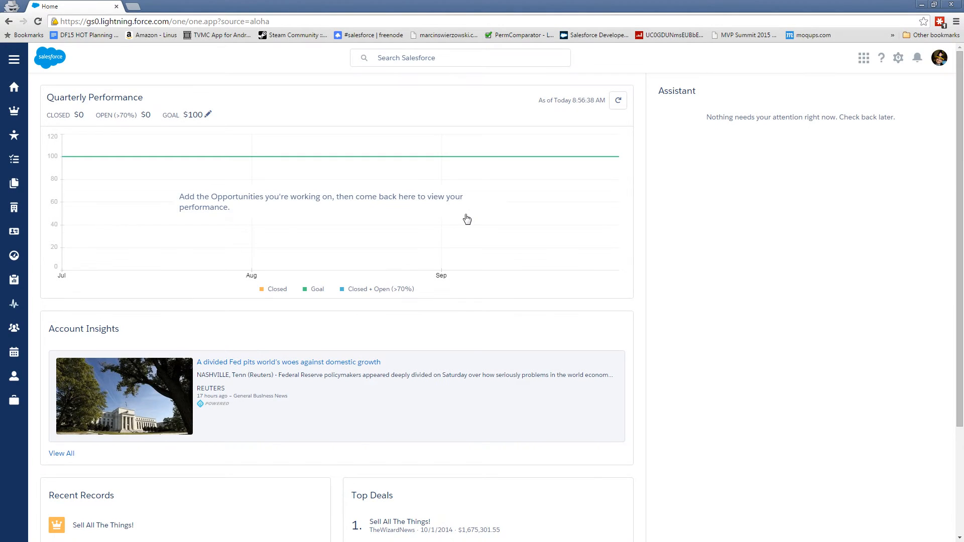
{"action": "mouse_move", "coordinate": [509, 218]}
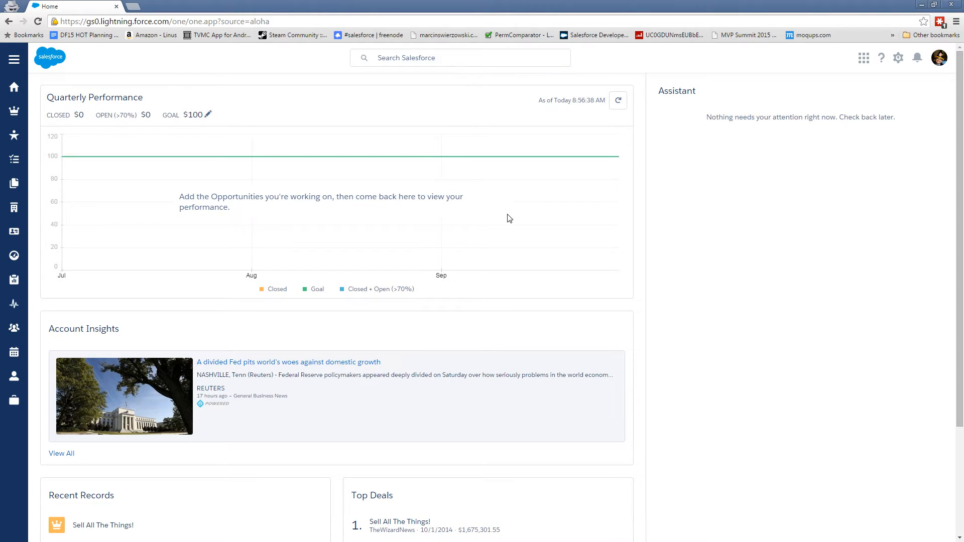
{"action": "mouse_move", "coordinate": [51, 131]}
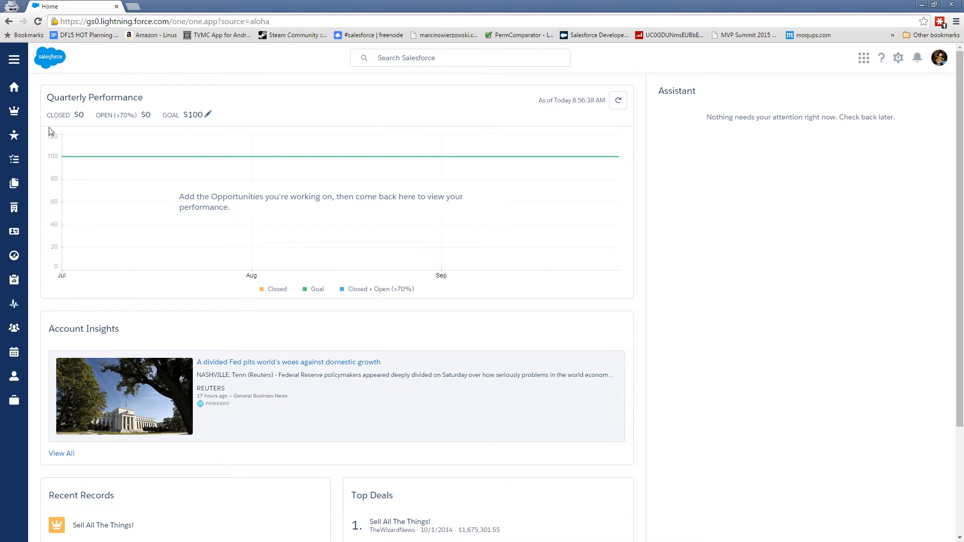
Expand the left navigation menu so its section labels show
{"action": "left_click", "coordinate": [14, 59]}
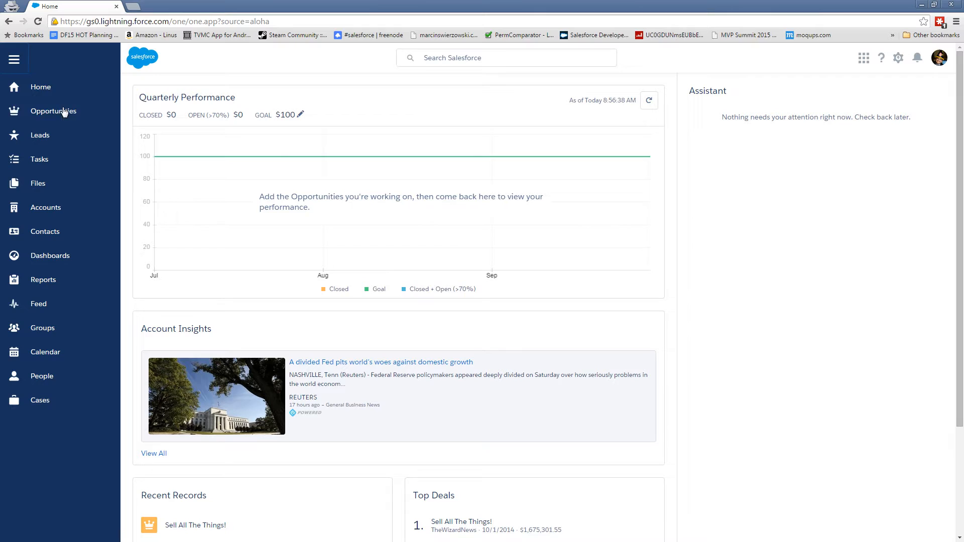
{"action": "mouse_move", "coordinate": [44, 344]}
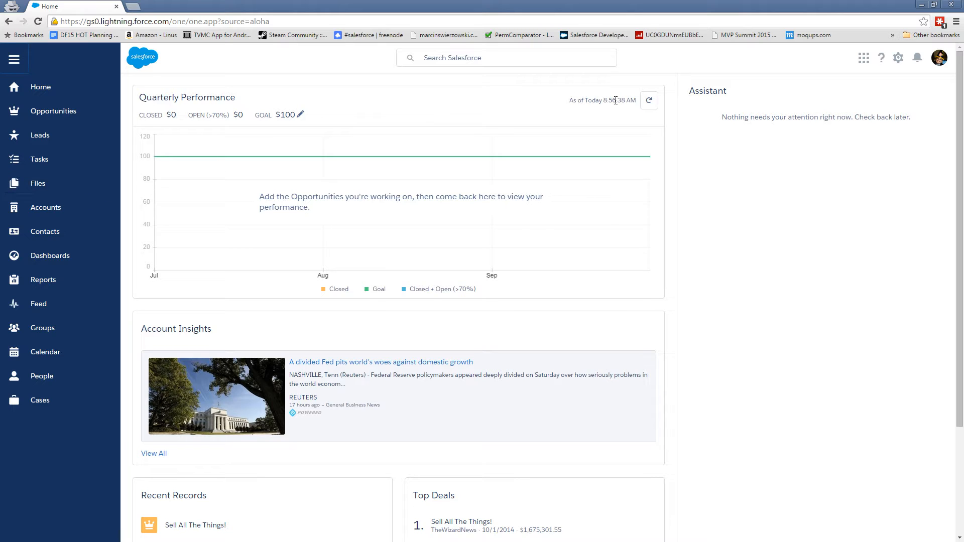
{"action": "mouse_move", "coordinate": [854, 68]}
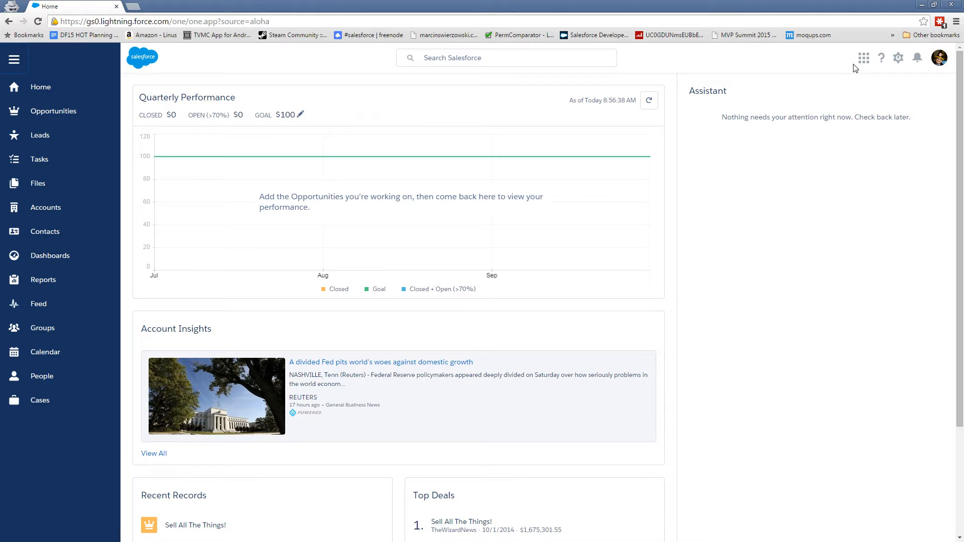
{"action": "mouse_move", "coordinate": [837, 76]}
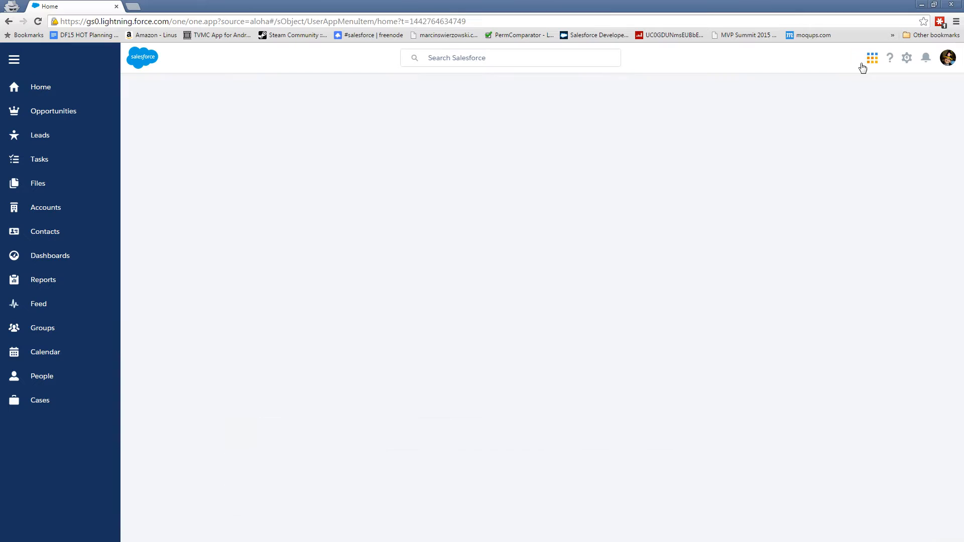
Open the App Launcher and go to the Other Items list
{"action": "left_click", "coordinate": [871, 57]}
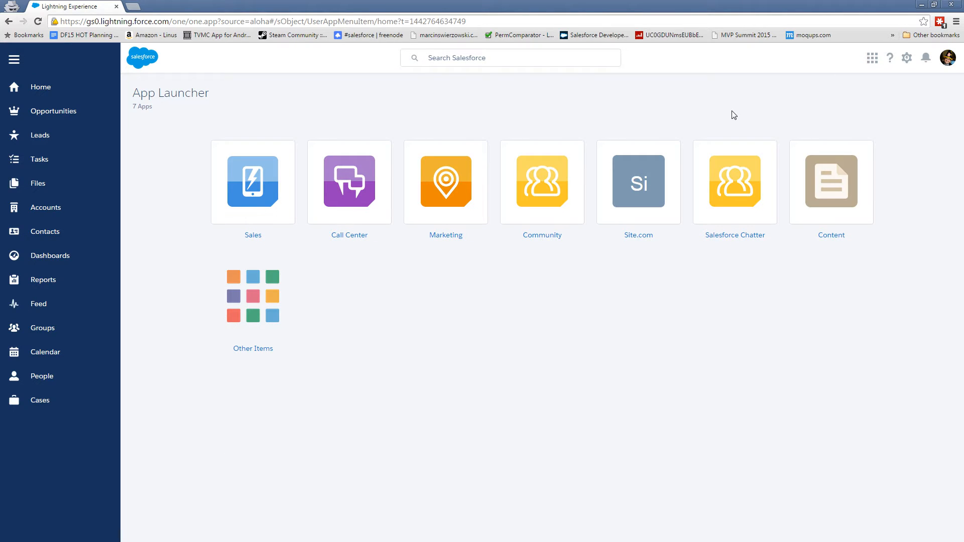
{"action": "mouse_move", "coordinate": [267, 121]}
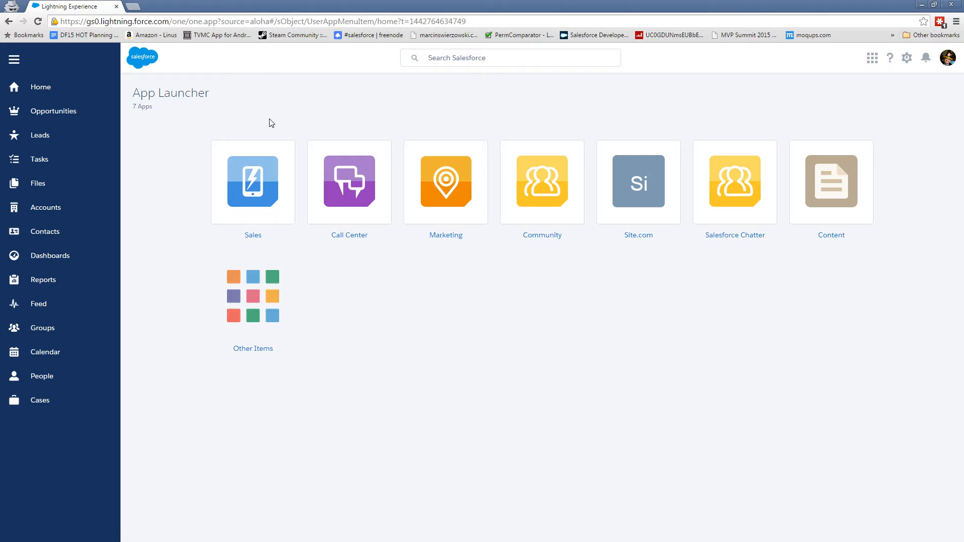
{"action": "mouse_move", "coordinate": [548, 287]}
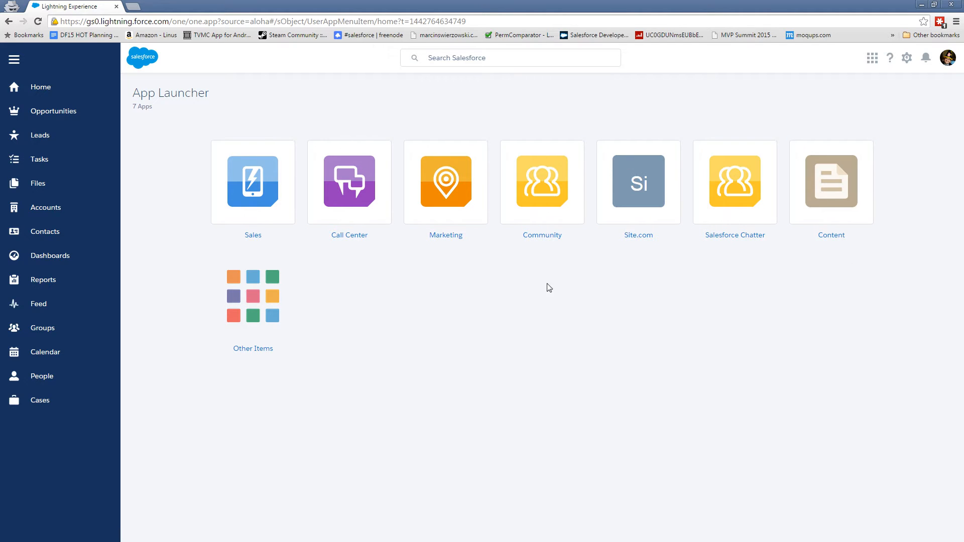
{"action": "mouse_move", "coordinate": [182, 325]}
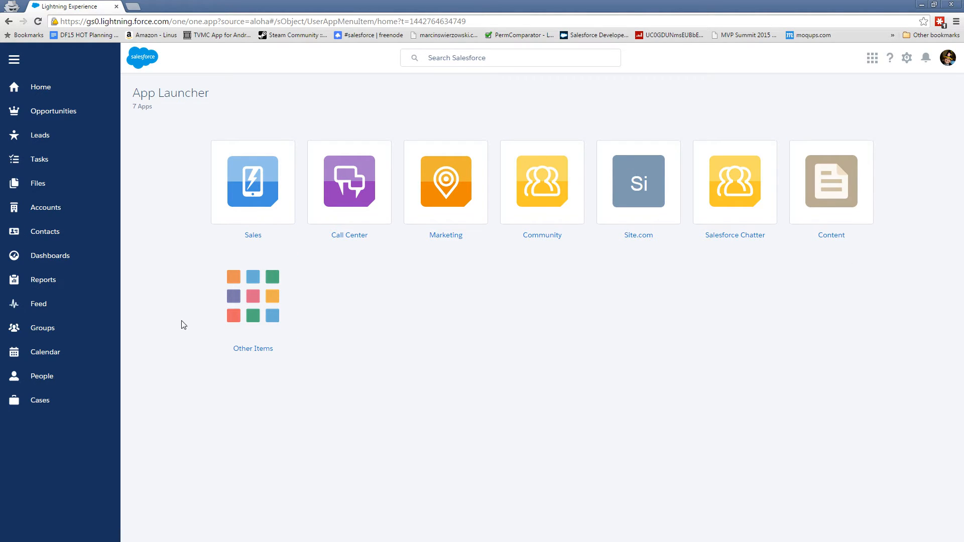
{"action": "mouse_move", "coordinate": [252, 296]}
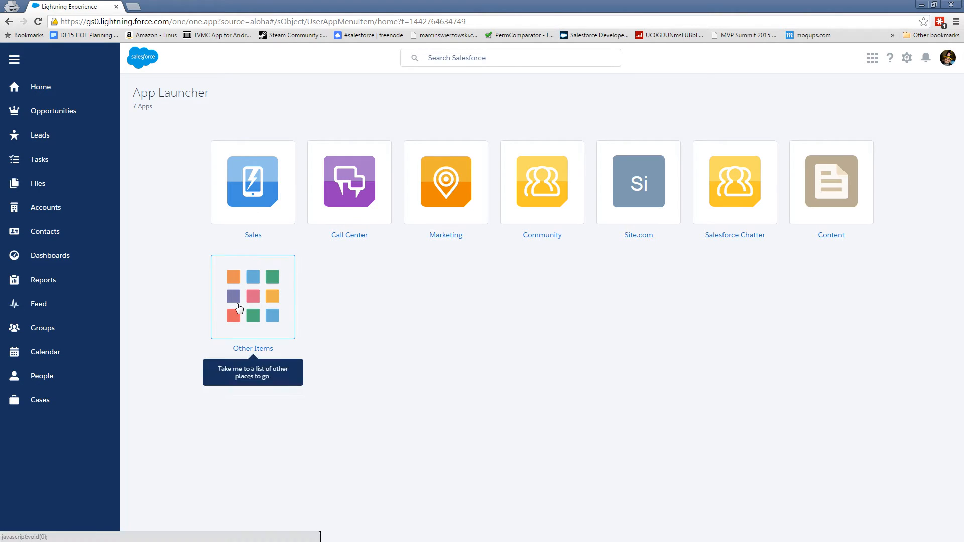
{"action": "left_click", "coordinate": [252, 297]}
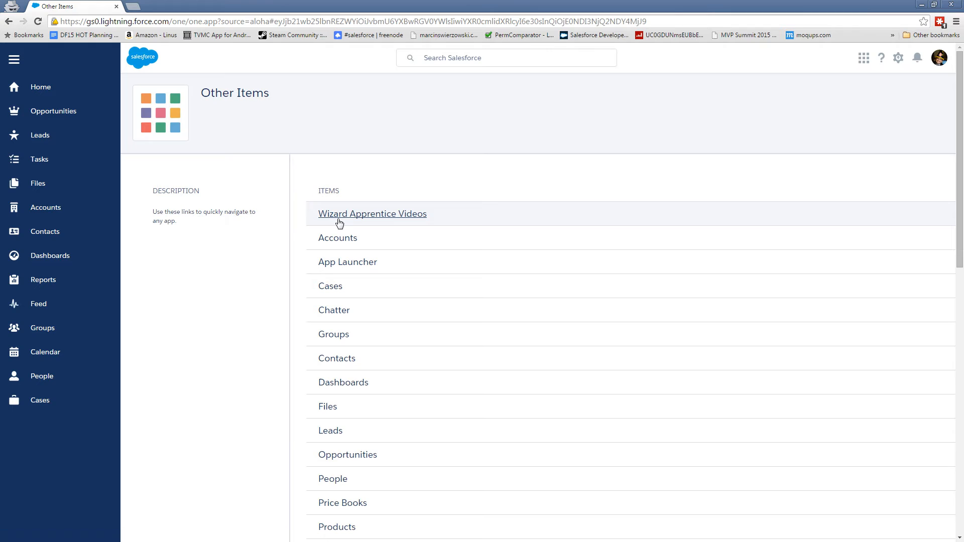
{"action": "left_click", "coordinate": [373, 213]}
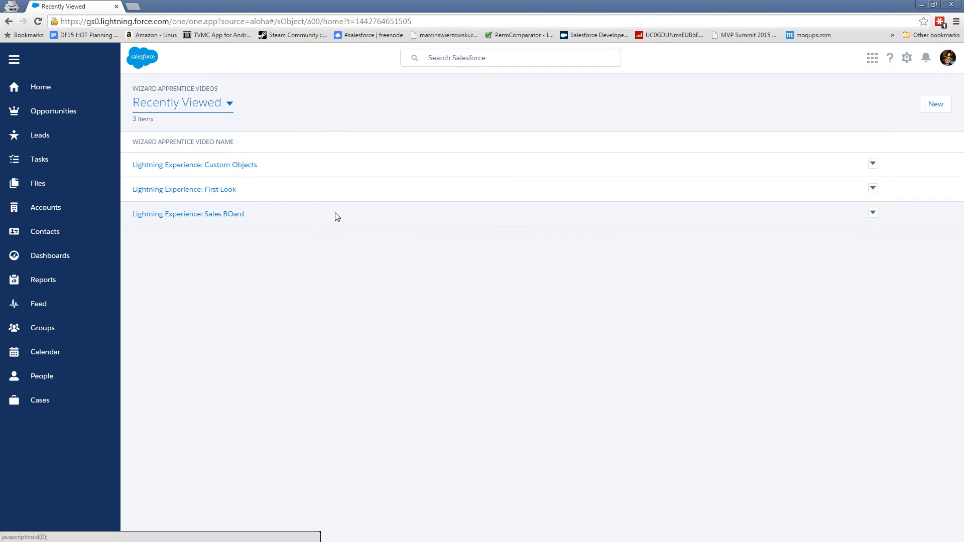
{"action": "mouse_move", "coordinate": [286, 274]}
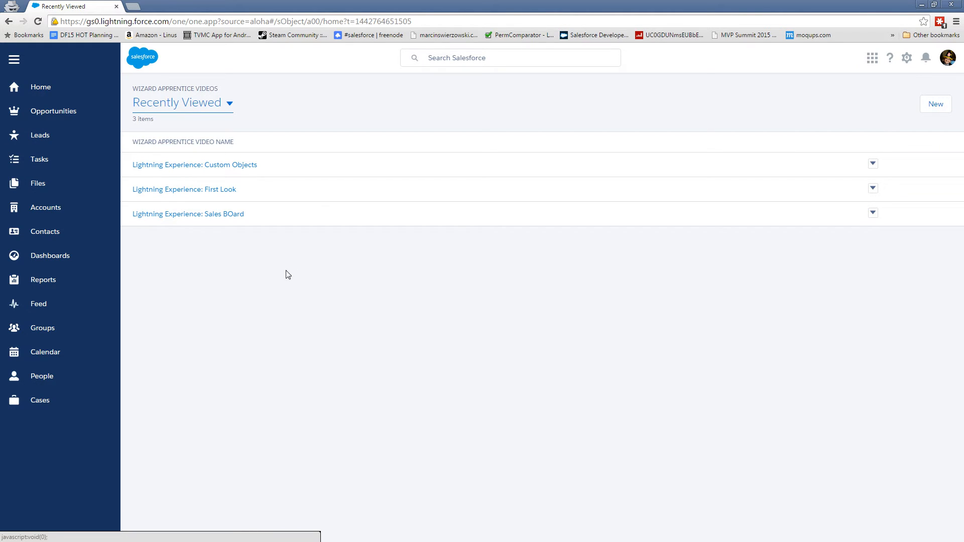
{"action": "mouse_move", "coordinate": [249, 177]}
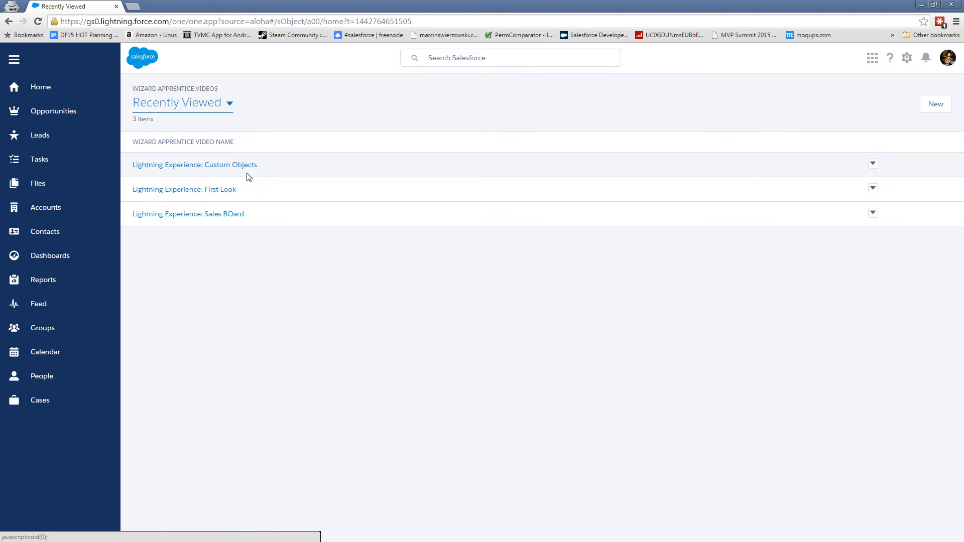
{"action": "left_click", "coordinate": [194, 165]}
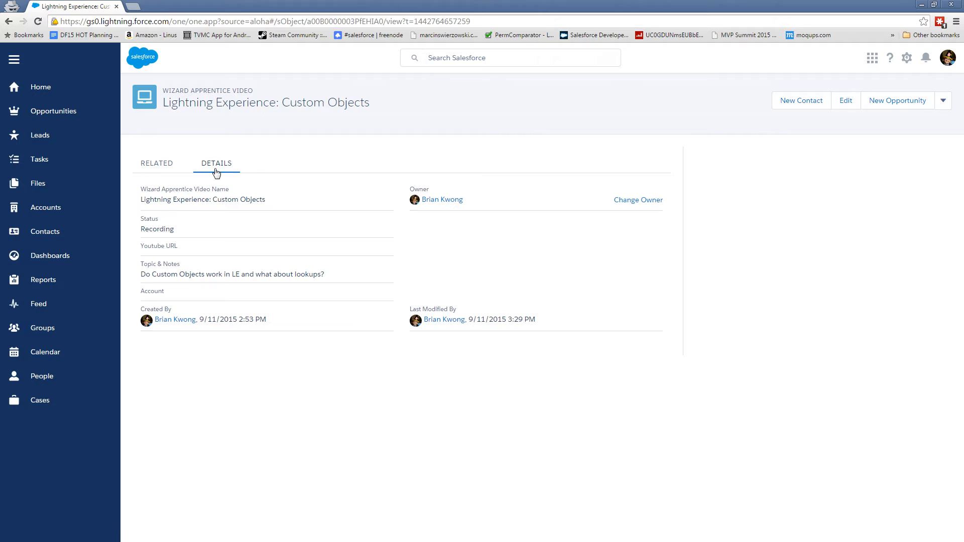
{"action": "mouse_move", "coordinate": [276, 166]}
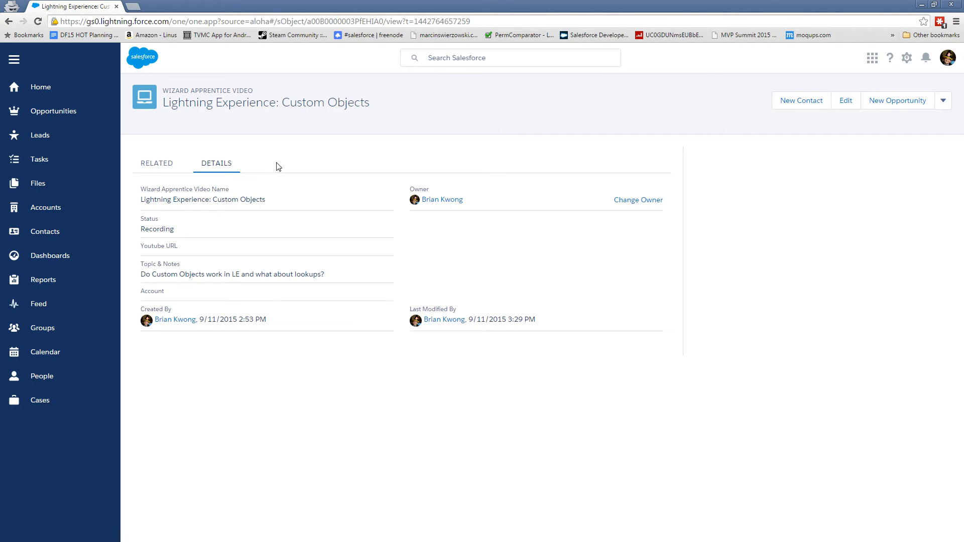
{"action": "mouse_move", "coordinate": [299, 166]}
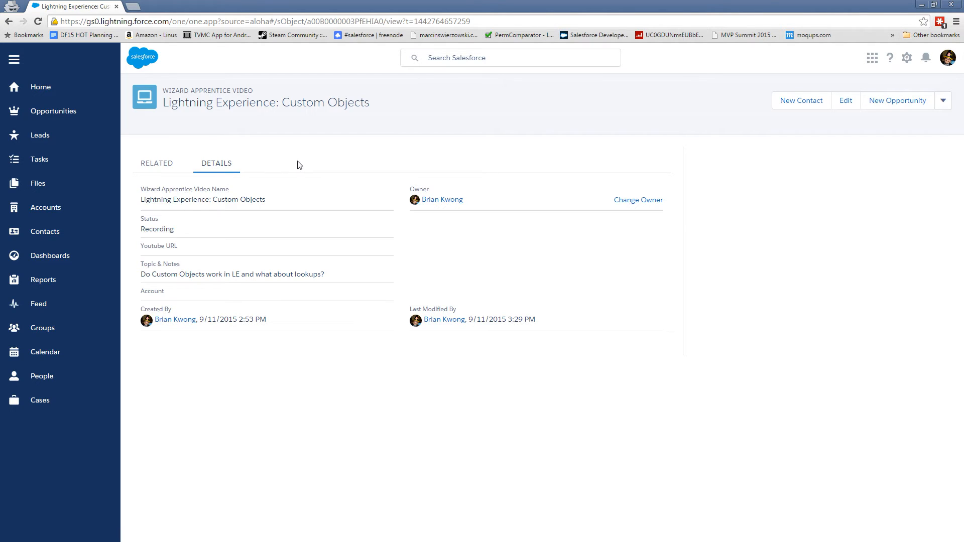
{"action": "mouse_move", "coordinate": [849, 118]}
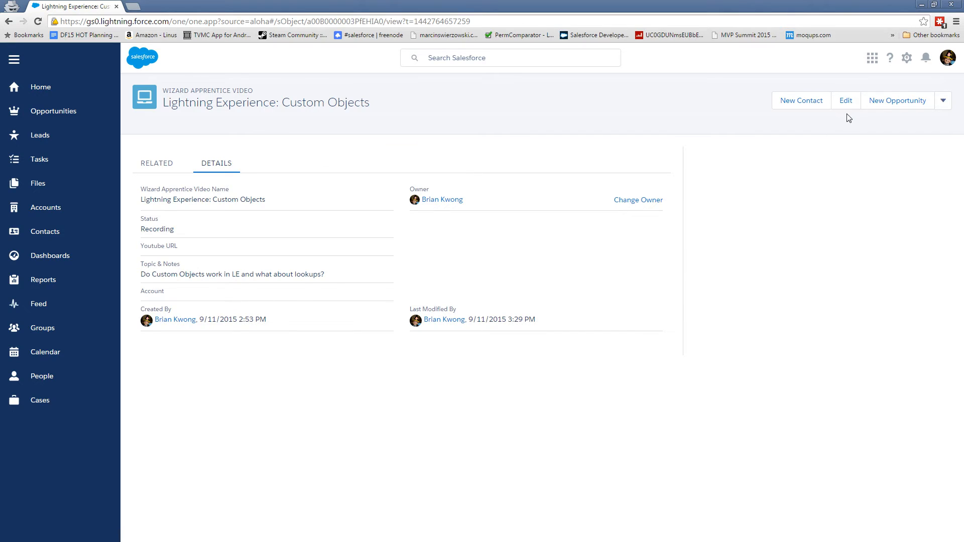
Edit the record and search the Account lookup for 'burlin'
{"action": "left_click", "coordinate": [846, 100]}
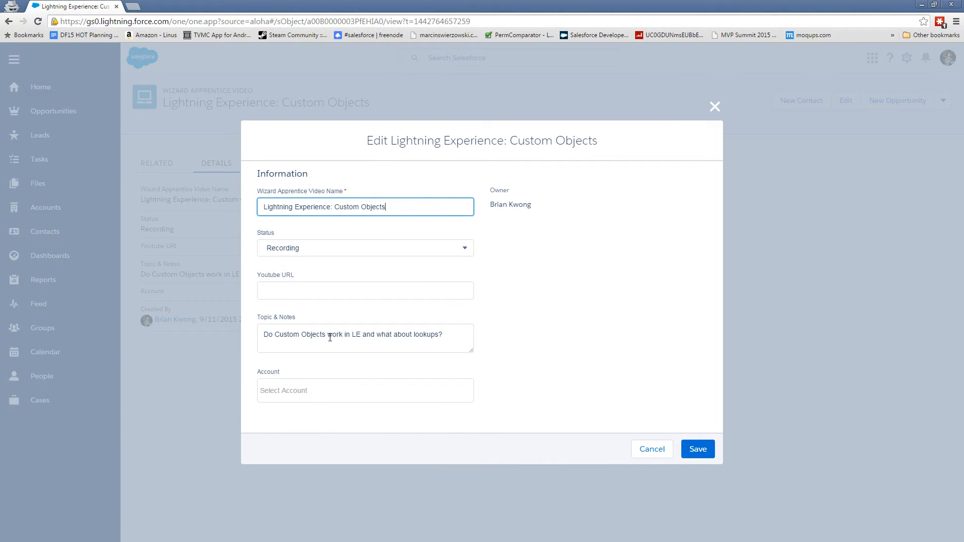
{"action": "left_click", "coordinate": [364, 391]}
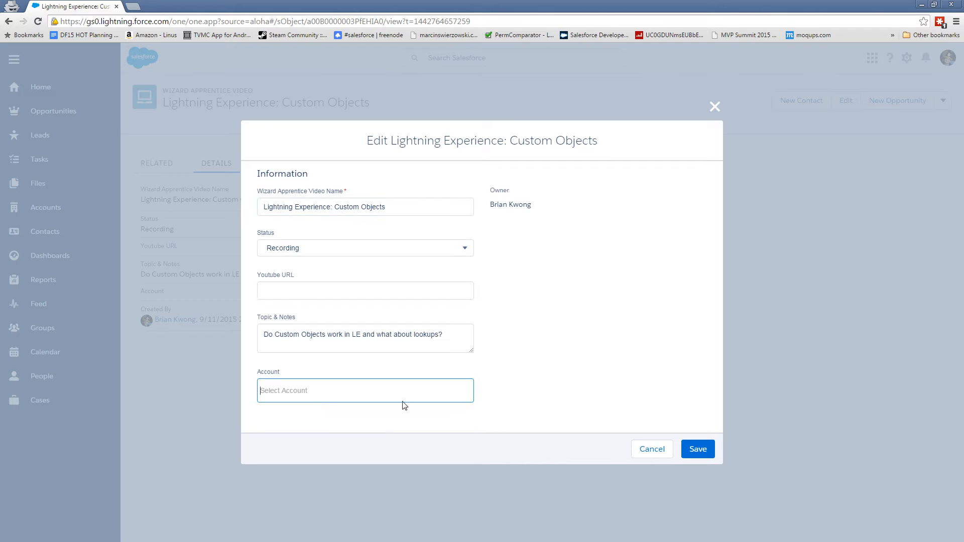
{"action": "left_click", "coordinate": [365, 391]}
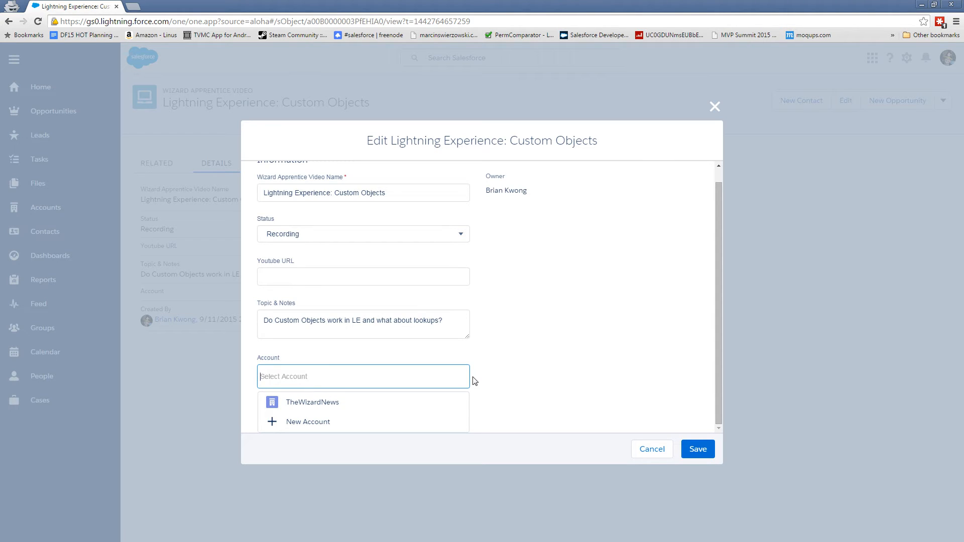
{"action": "type", "text": "bur"}
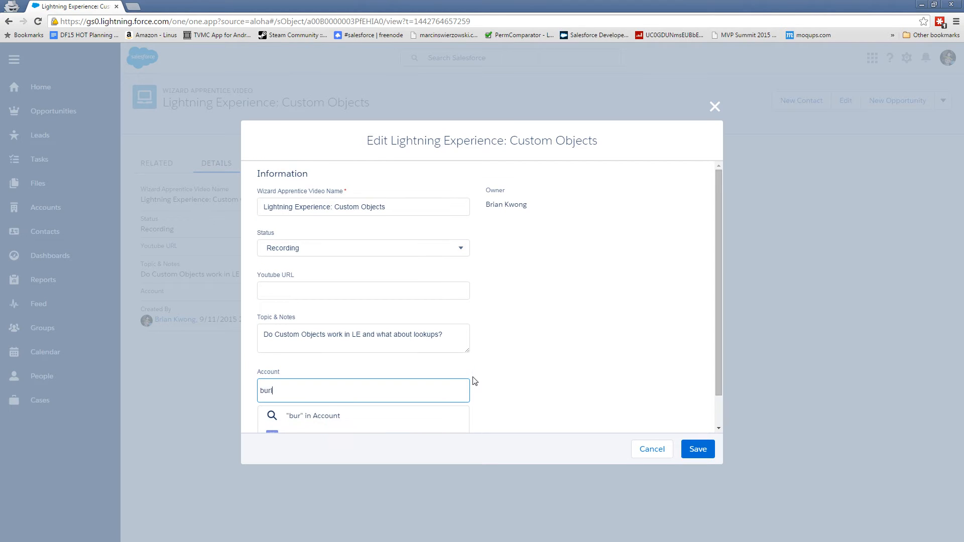
{"action": "type", "text": "lin"}
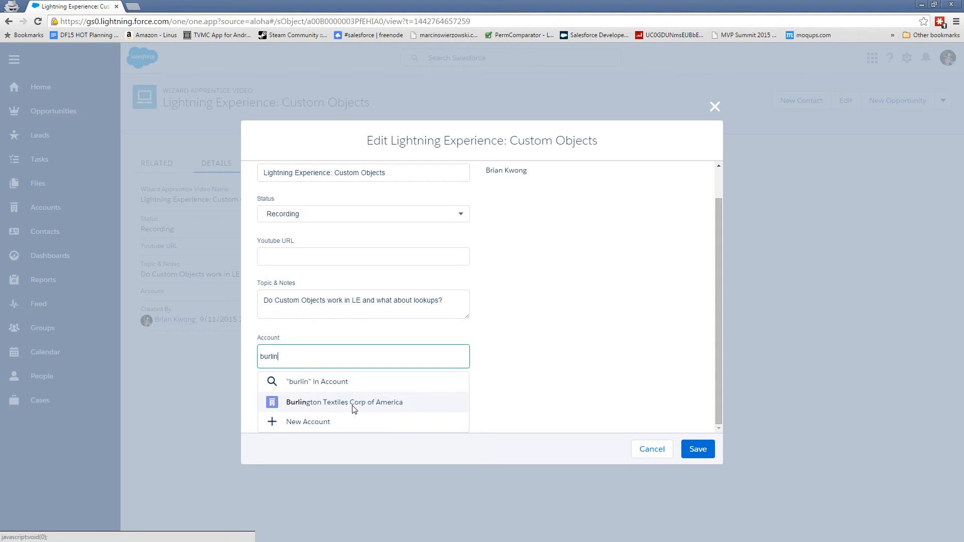
{"action": "mouse_move", "coordinate": [277, 381]}
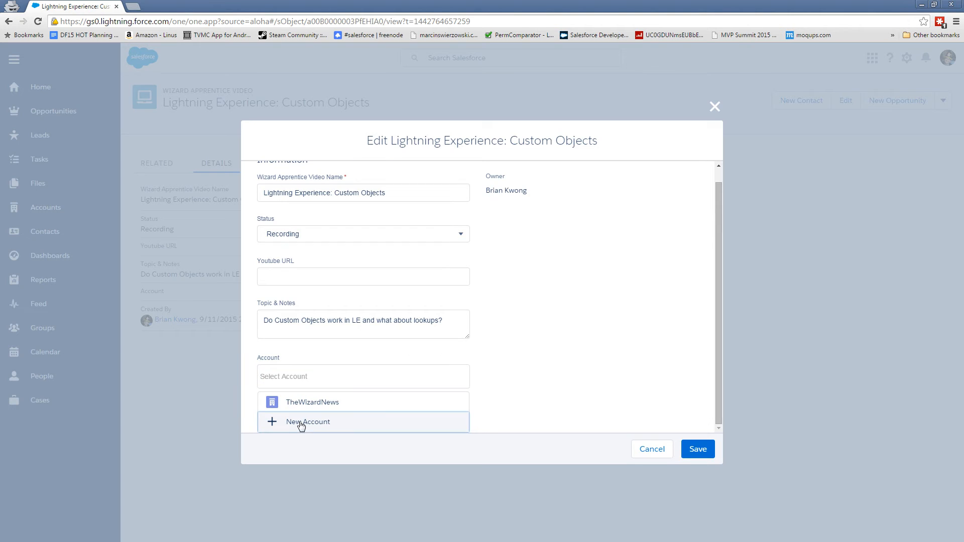
{"action": "left_click", "coordinate": [307, 422]}
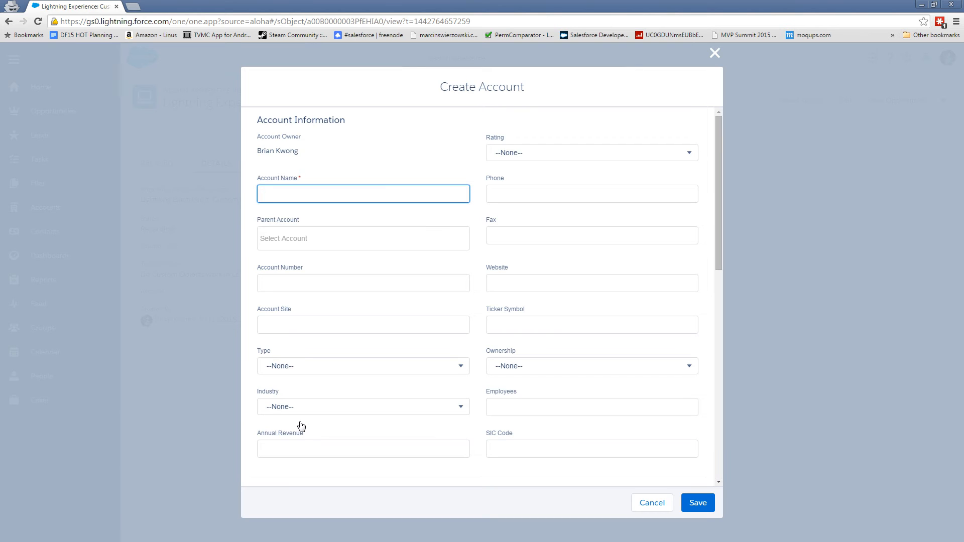
{"action": "mouse_move", "coordinate": [708, 66]}
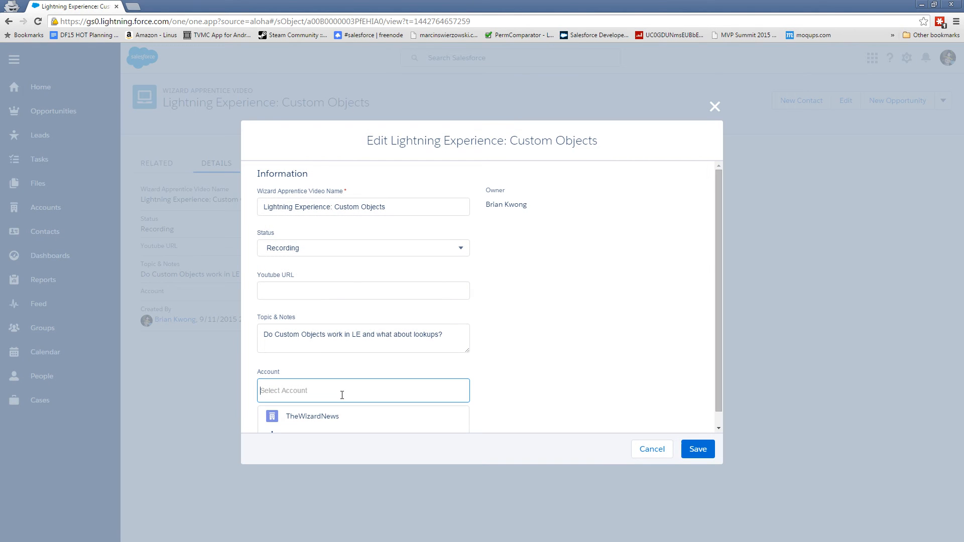
{"action": "type", "text": "burling"}
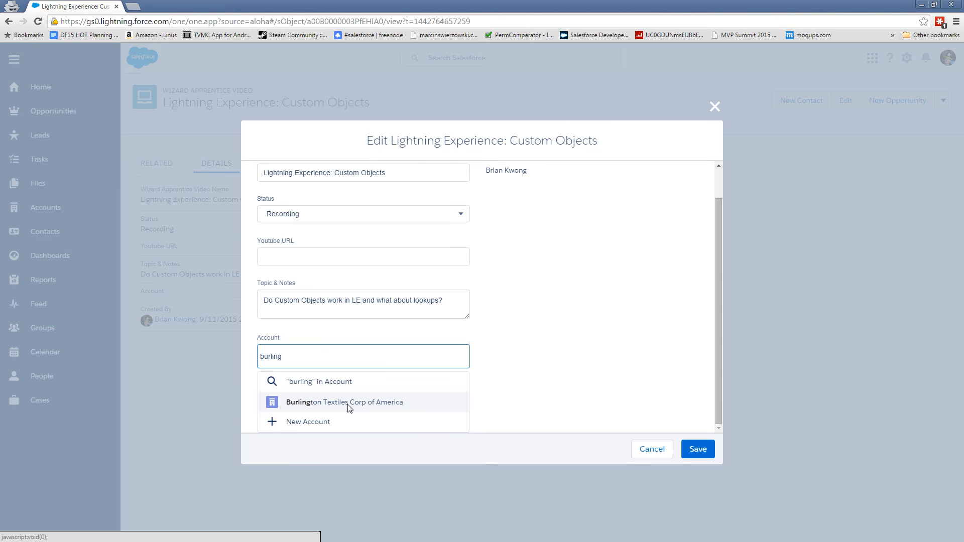
{"action": "mouse_move", "coordinate": [313, 394]}
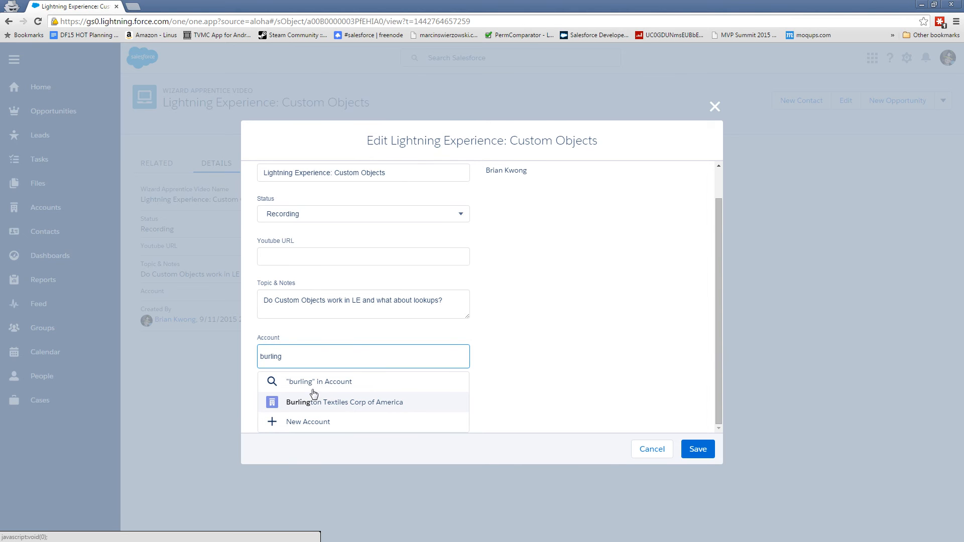
{"action": "left_click", "coordinate": [318, 382]}
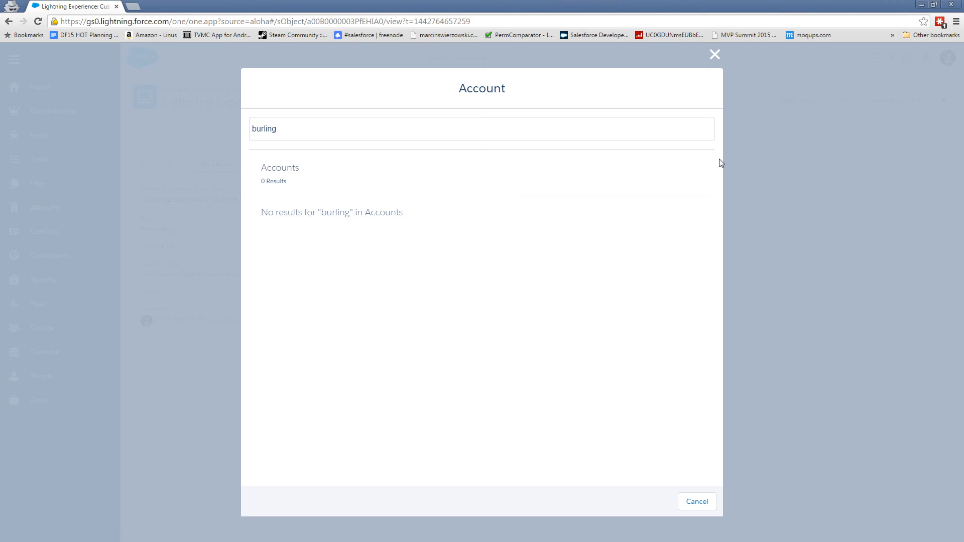
{"action": "mouse_move", "coordinate": [731, 49]}
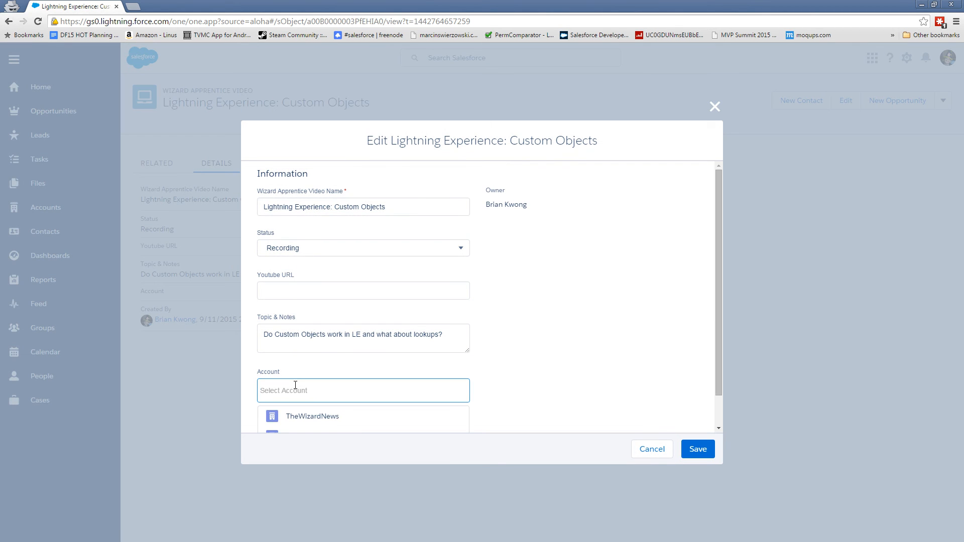
Choose TheWizardNews as the Account and save the record
{"action": "left_click", "coordinate": [312, 417]}
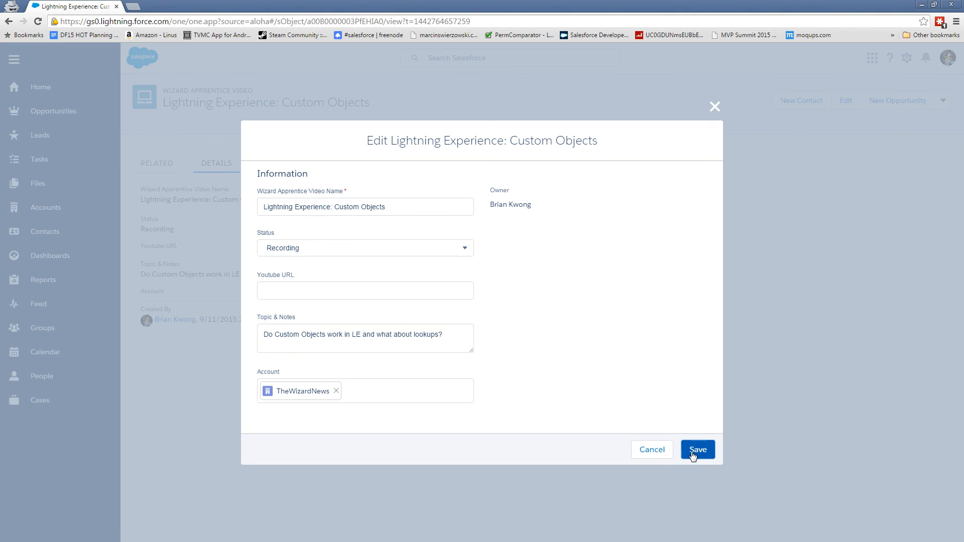
{"action": "left_click", "coordinate": [698, 449]}
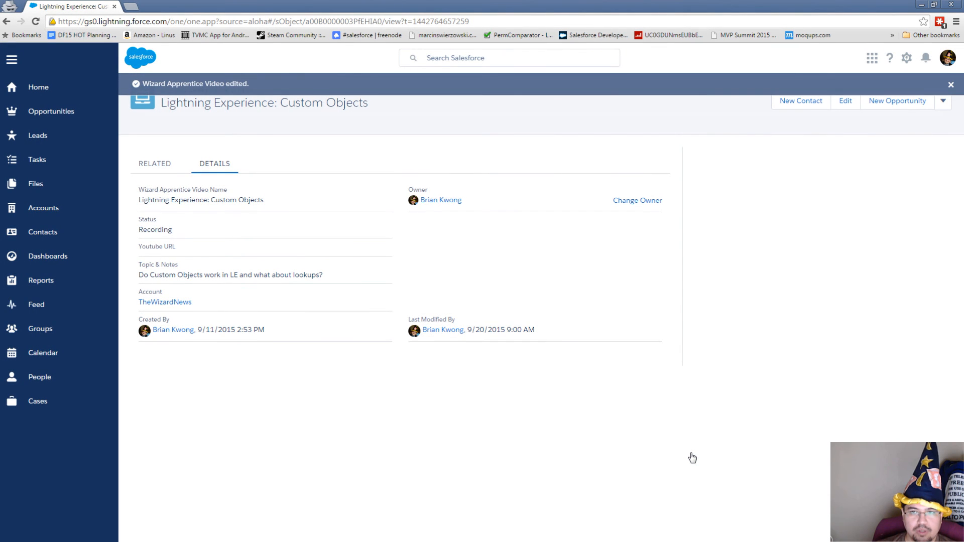